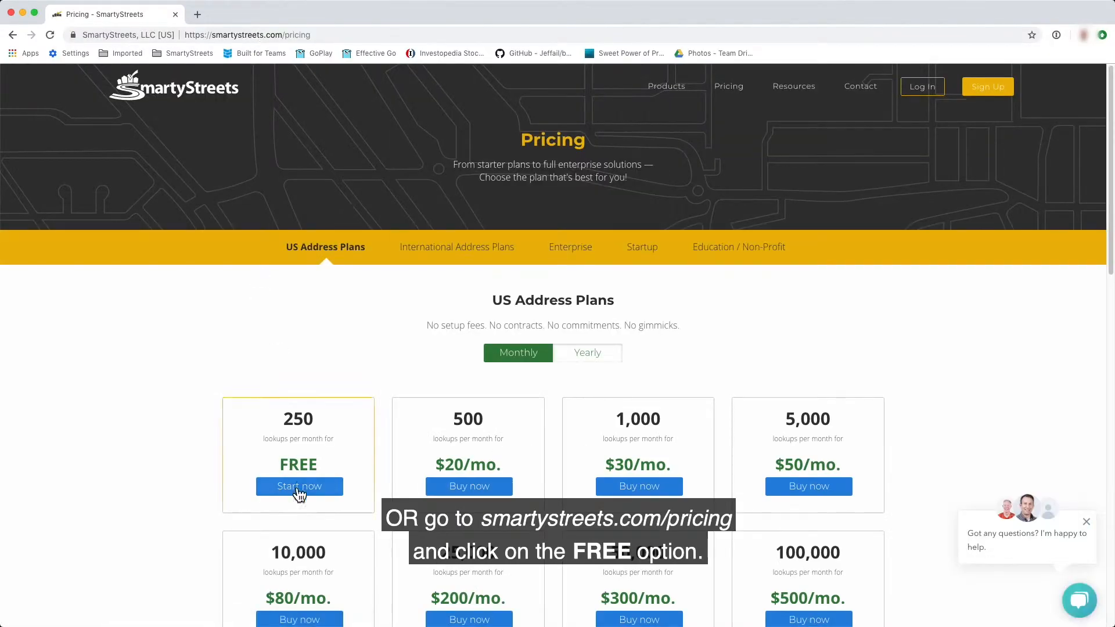
- Choose the free 250-lookup plan and go to the SmartyStreets Account page
click(299, 486)
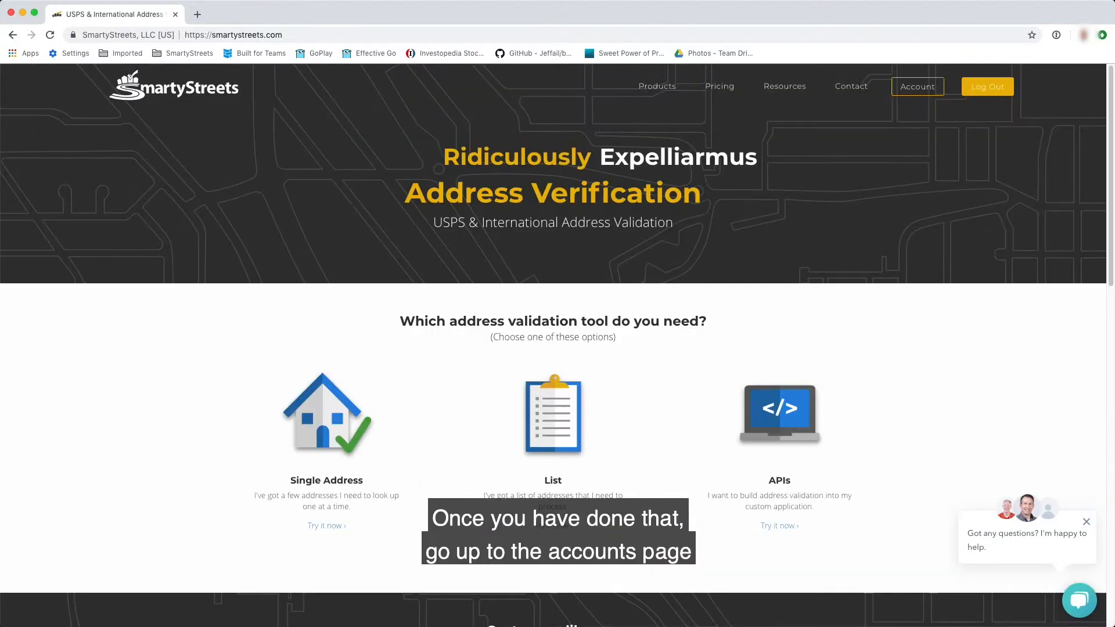
click(916, 86)
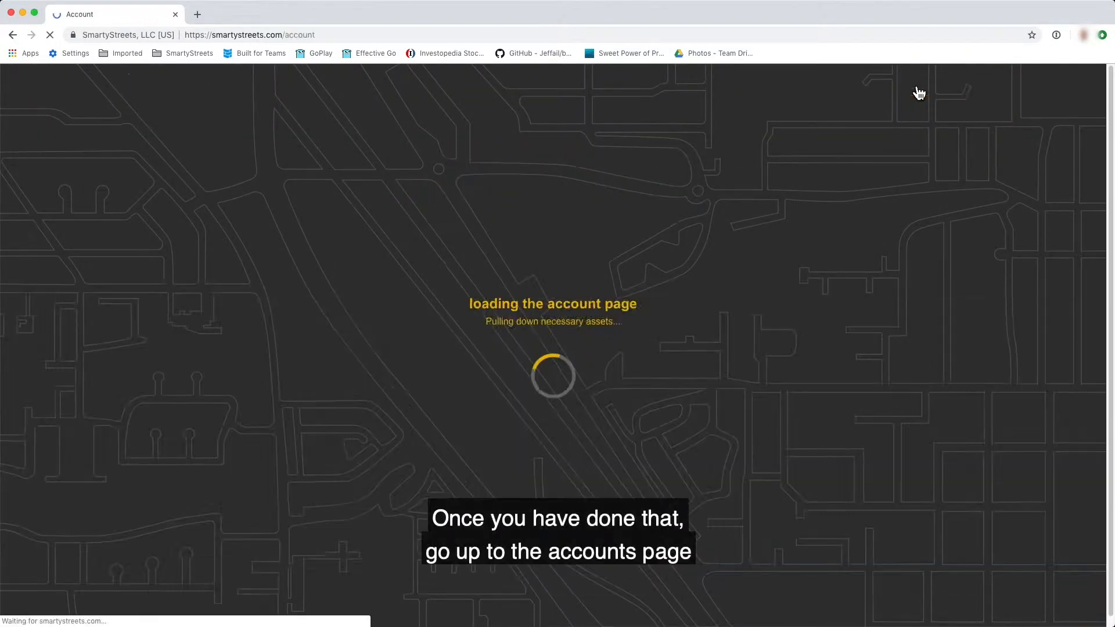
click(828, 86)
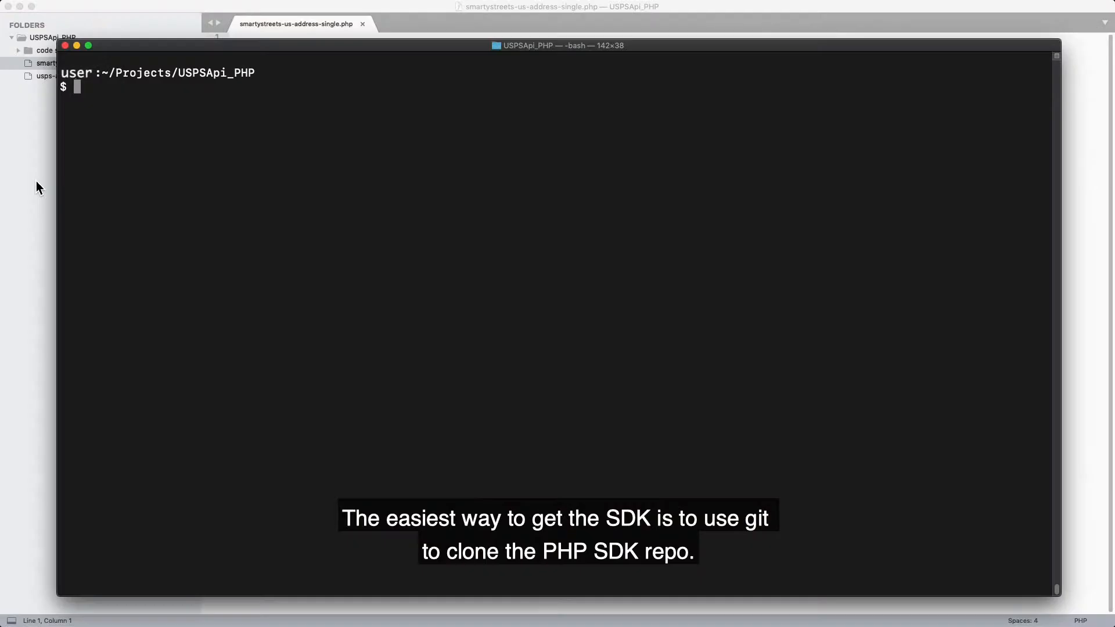
- Clone the SmartyStreets PHP SDK repository with git into ~/Projects/USPSApi_PHP
text(git clone git@gi)
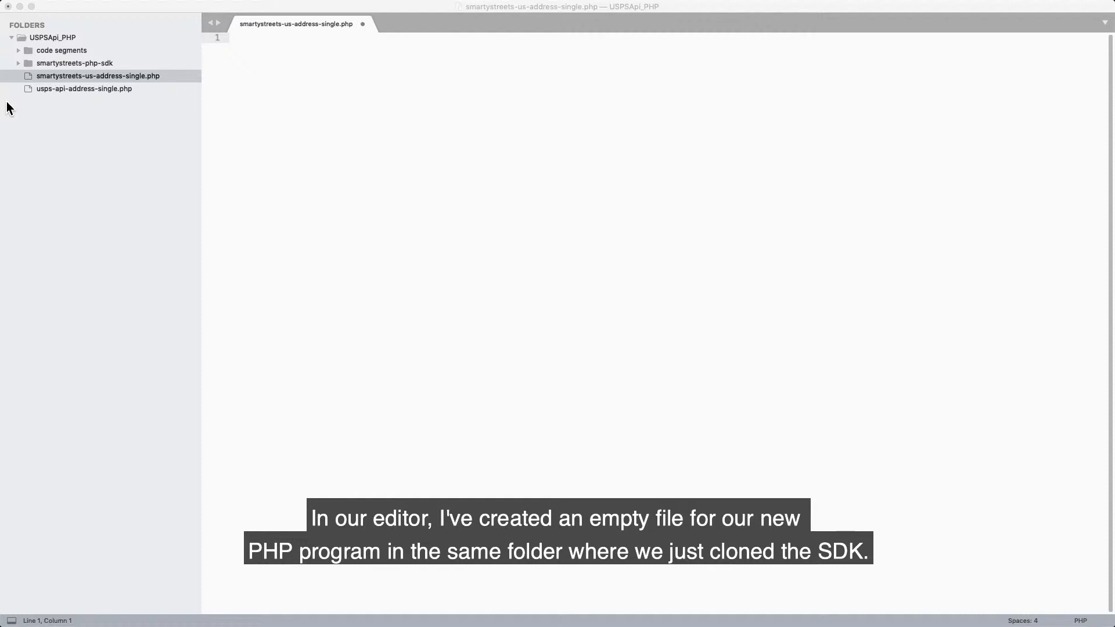
- Copy UsStreetSingleAddressExample.php from the SDK examples into the new empty PHP file
click(74, 63)
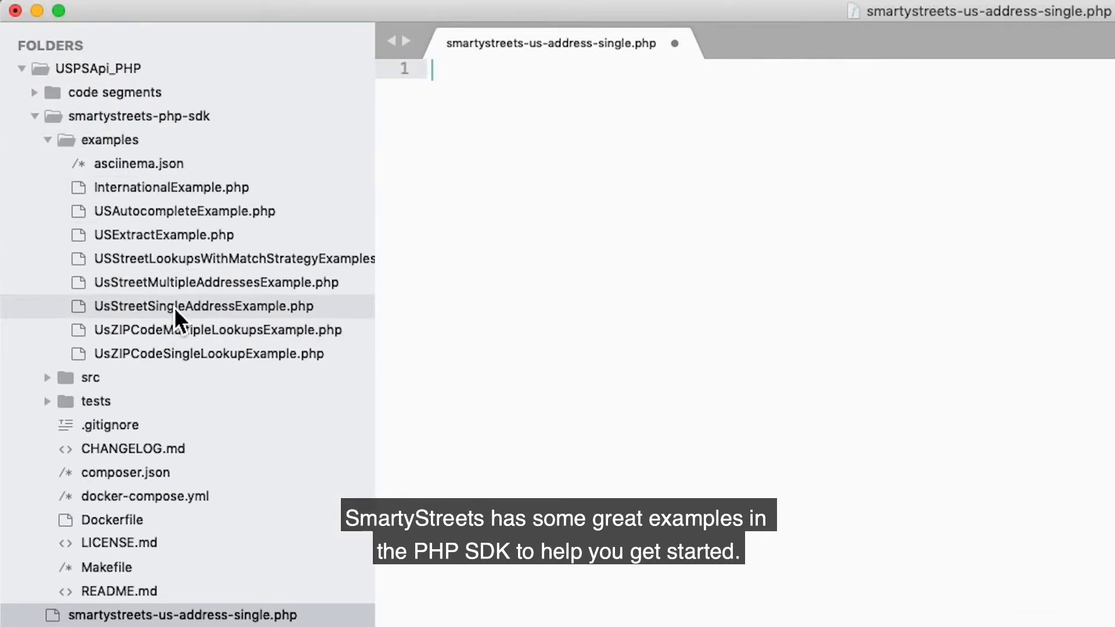
double_click(202, 306)
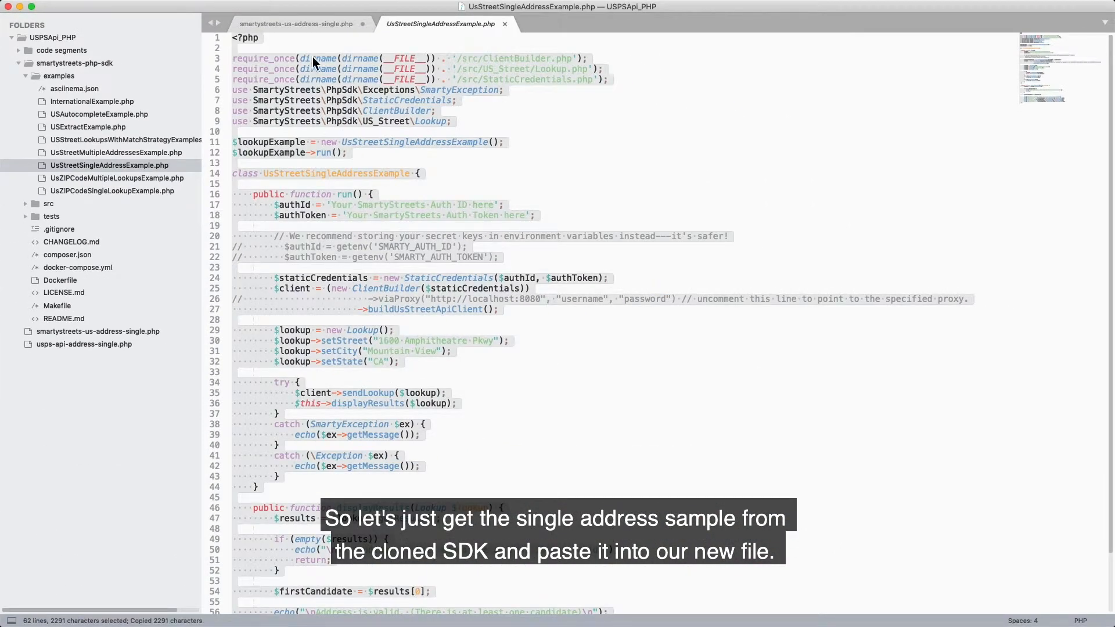
click(296, 24)
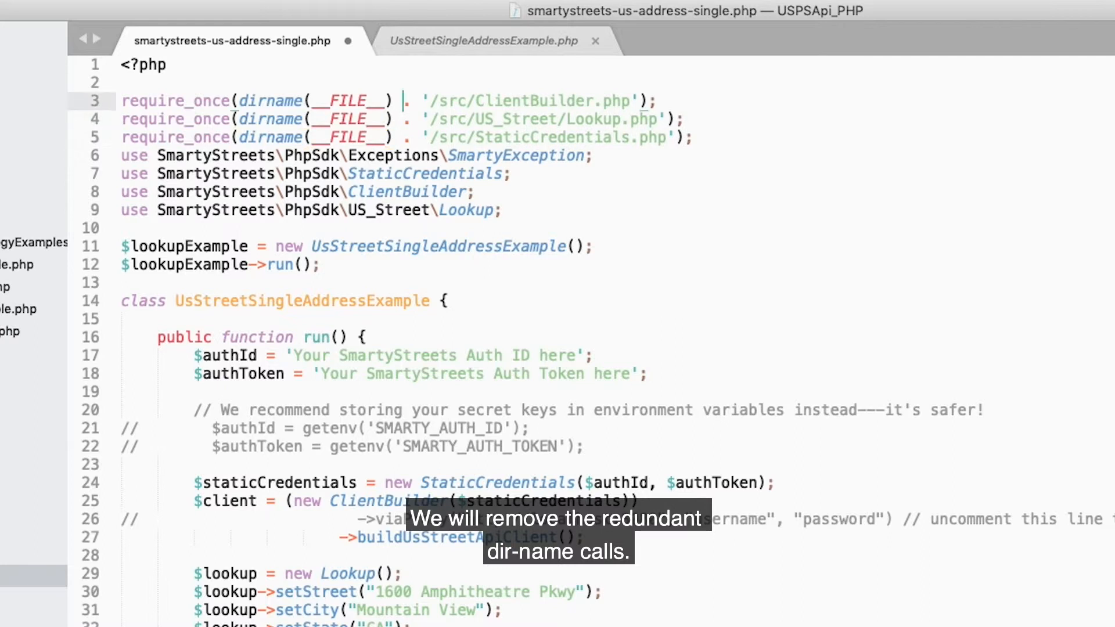
- Prefix the require paths with 'smartystreets-php-sdk/', save, and select the auth ID placeholder
text(smartystreets-php-sdk/s)
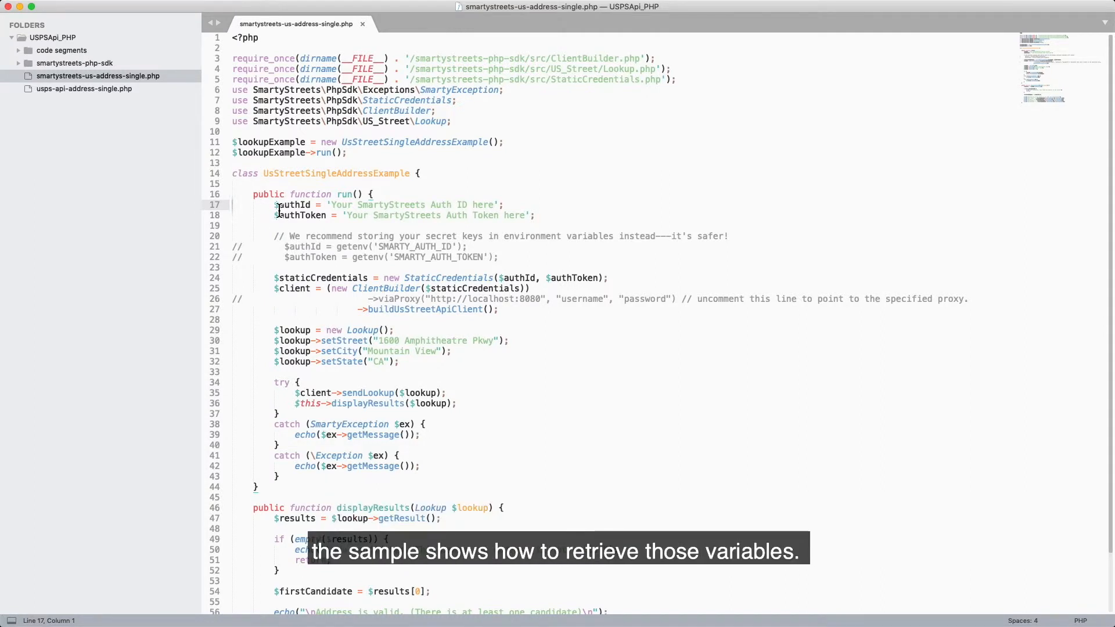
drag(276, 204, 540, 225)
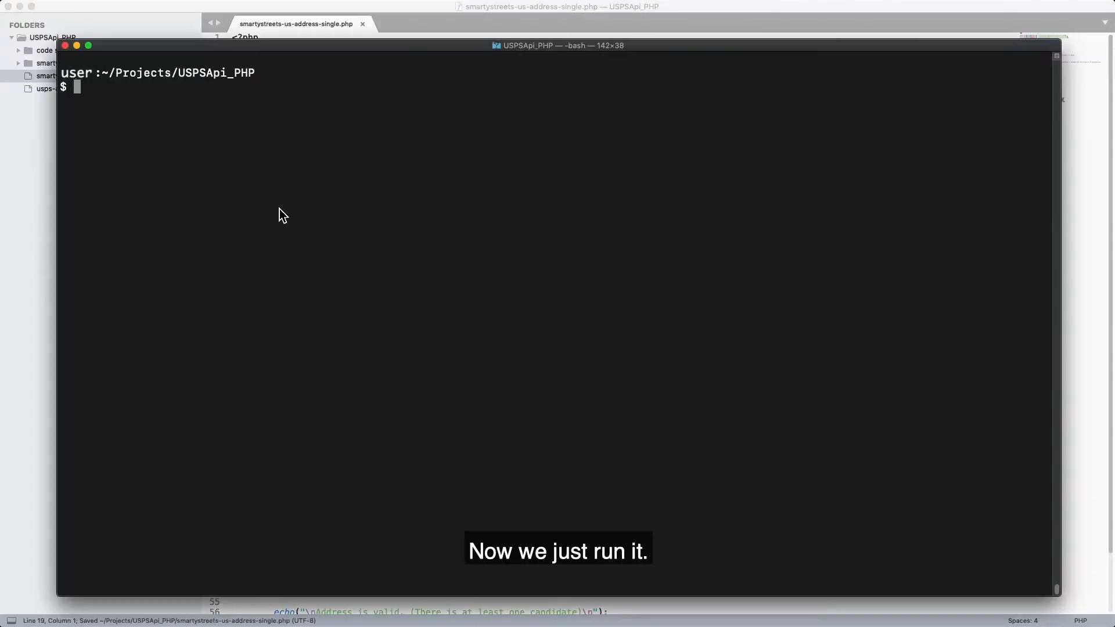
- Run php smartystreets-us-address-single.php from the project folder
text(php smartystreets-us-address-single.php)
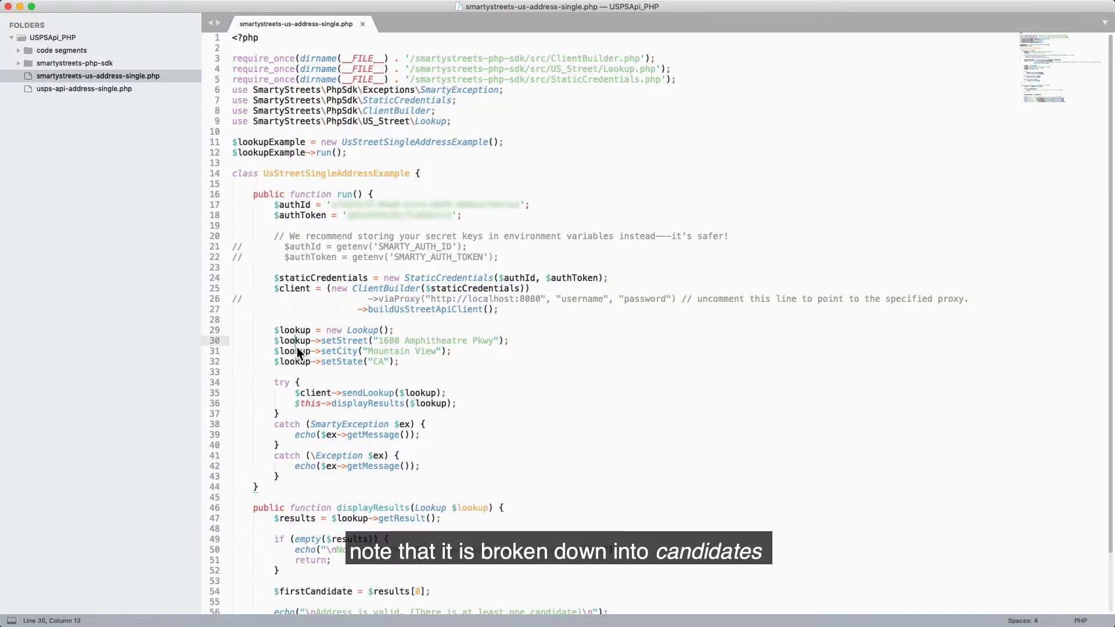
- Add echo lines for getDeliveryLine1(), getDeliveryLine2() and getLastLine() in displayResults
scroll(down, 3)
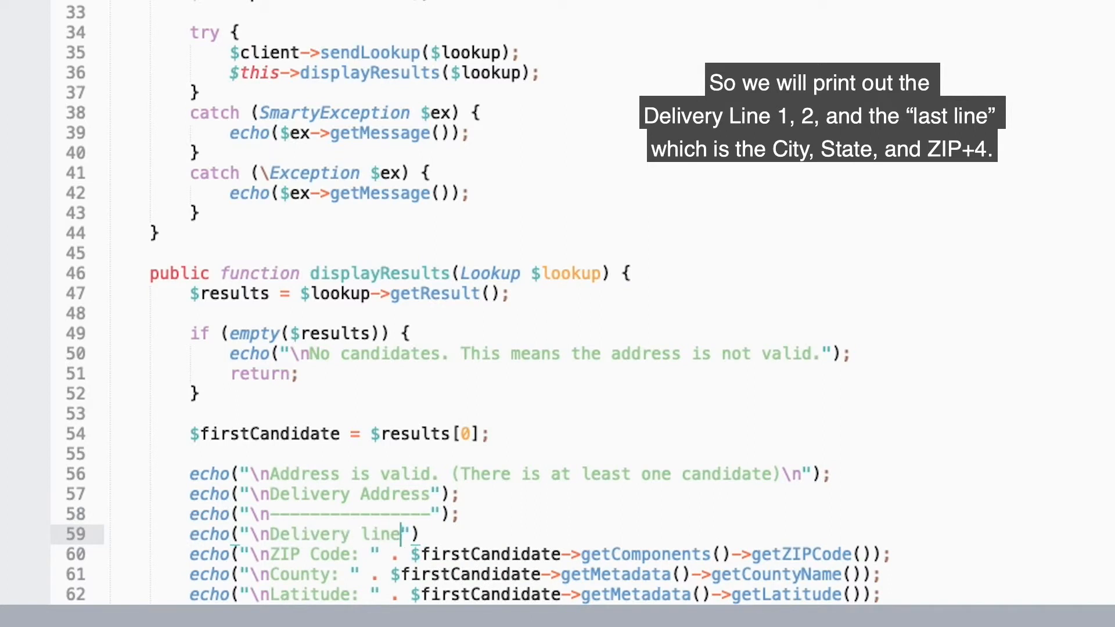
text(1: " . $firstCandidate->getDeliveryLine1());)
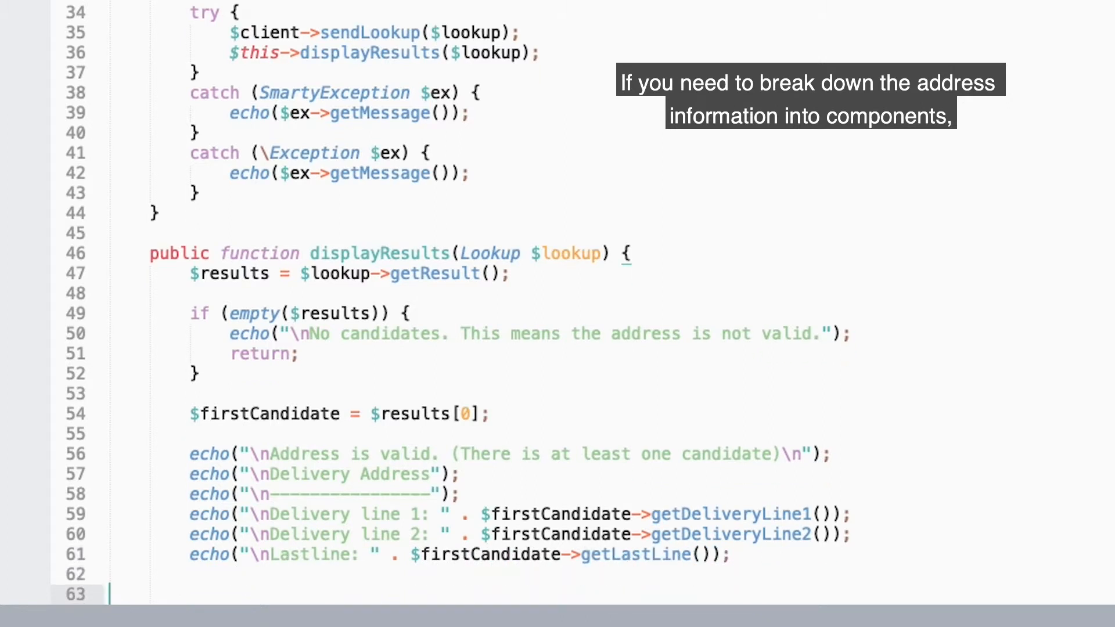
scroll(down, 3)
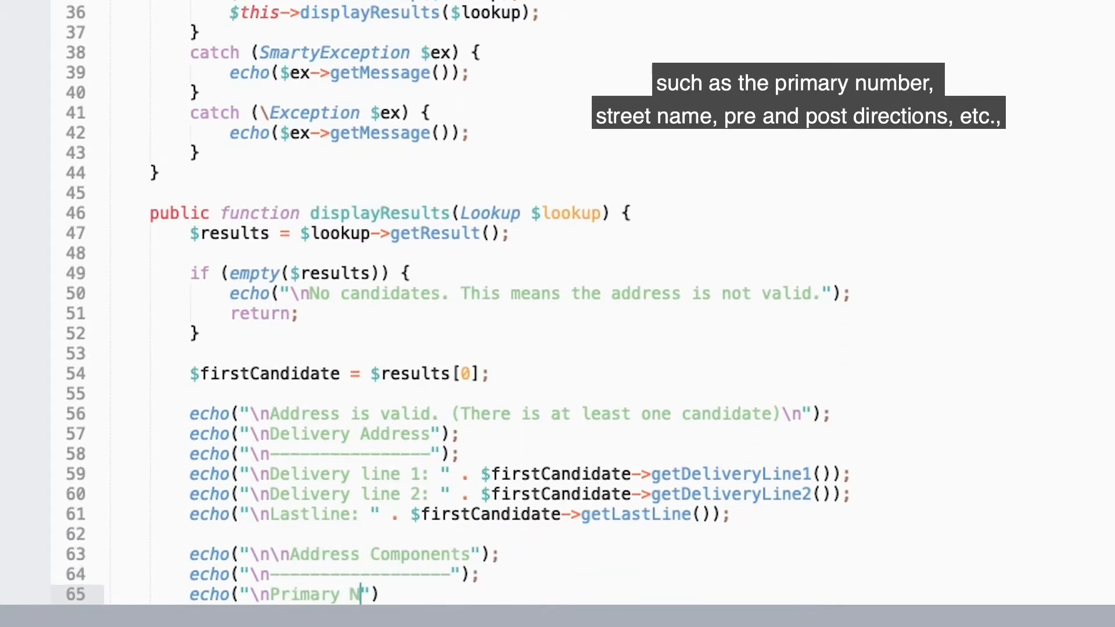
- Add echo lines for getPrimaryNumber(), getStreetName(), getStreetSuffix() and getCityName() via getComponents()
text(umber: " . $firstCandidate->getComponents()->getPrimaryNumber());)
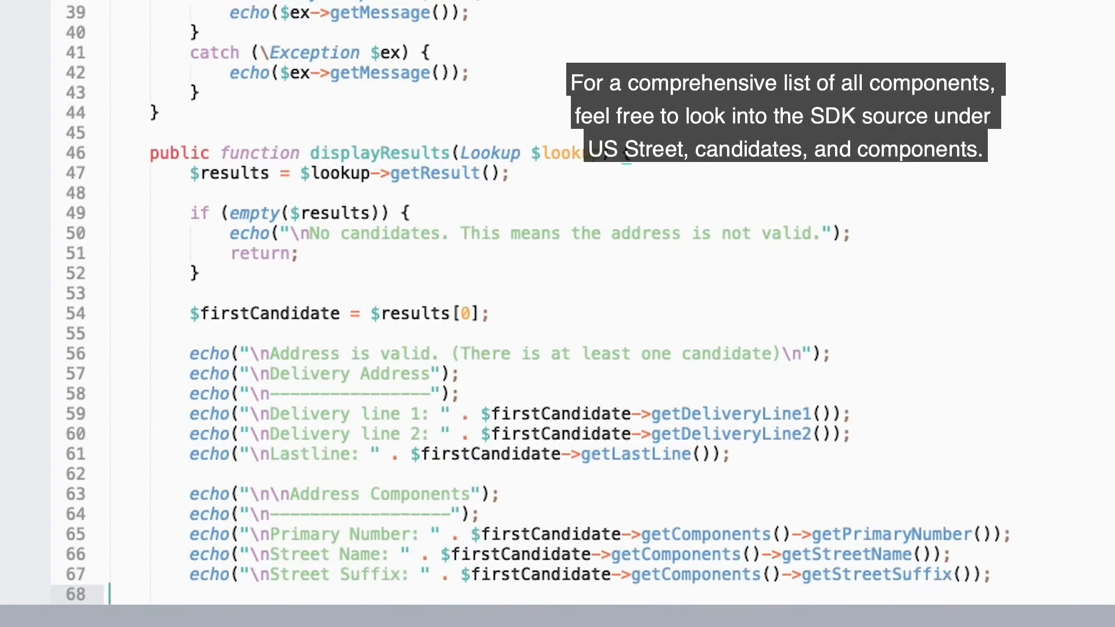
text(echo("\nCity Name: " . $firstCandidate->getComponents()->g))
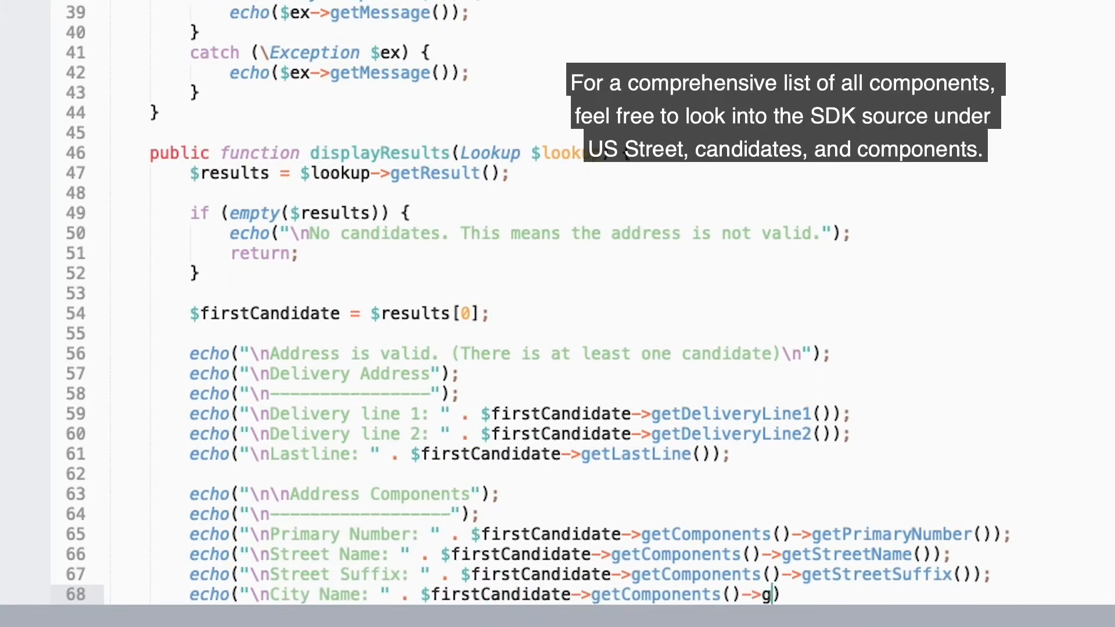
text(etCityName());)
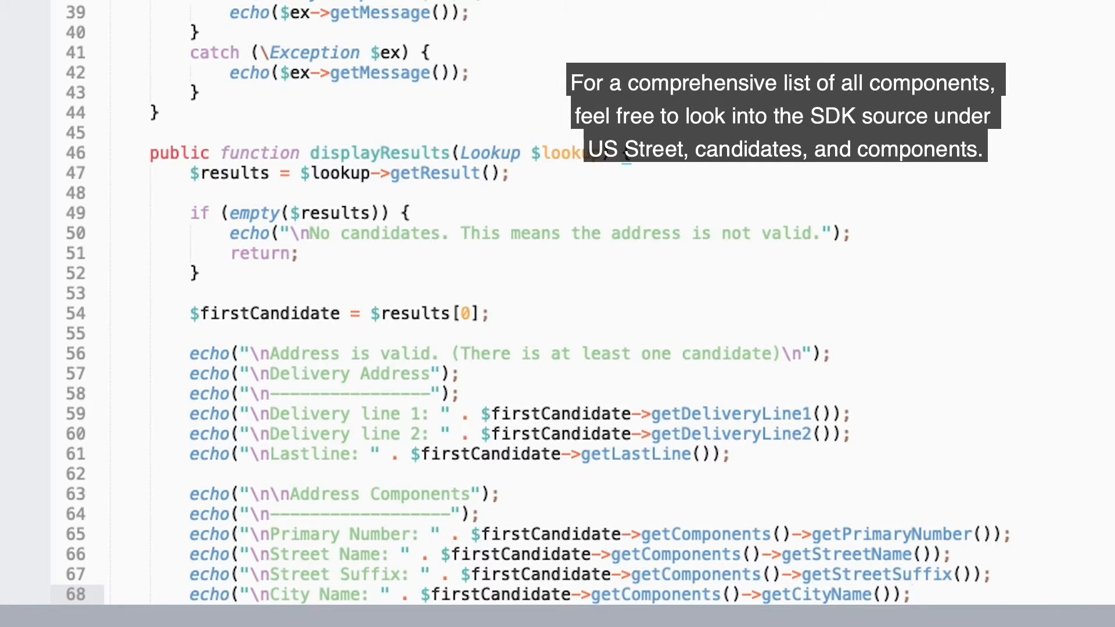